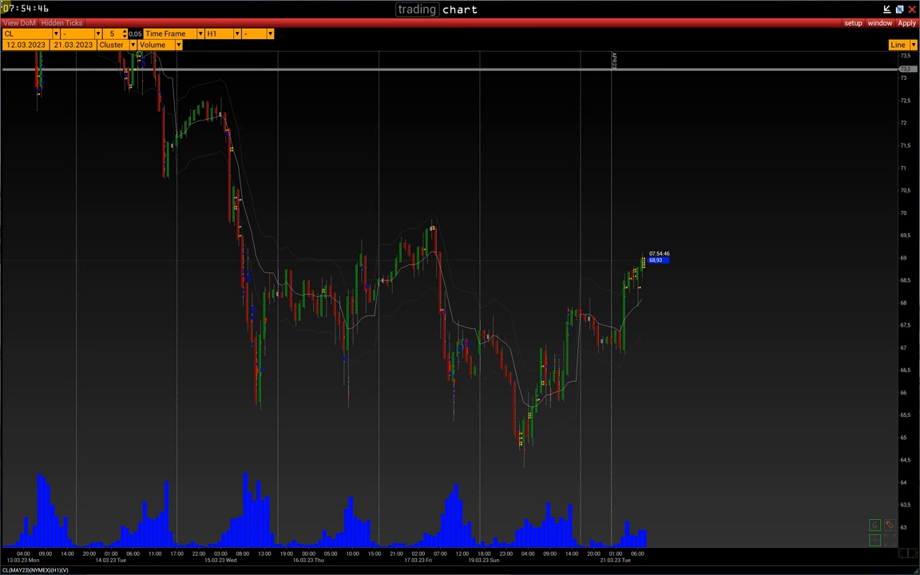
pyautogui.moveTo(239, 49)
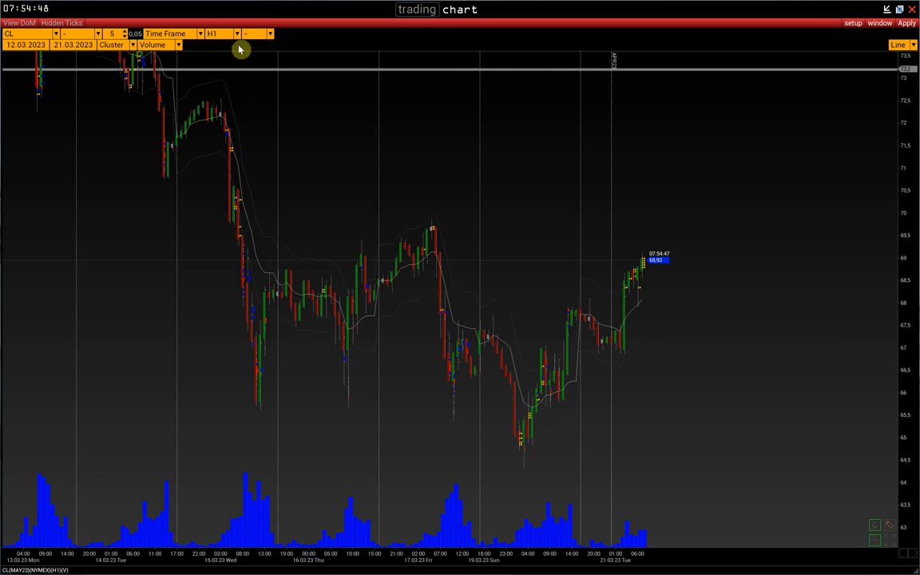
# - Set the CL chart time frame to Day and the cluster type to Classic
pyautogui.click(236, 34)
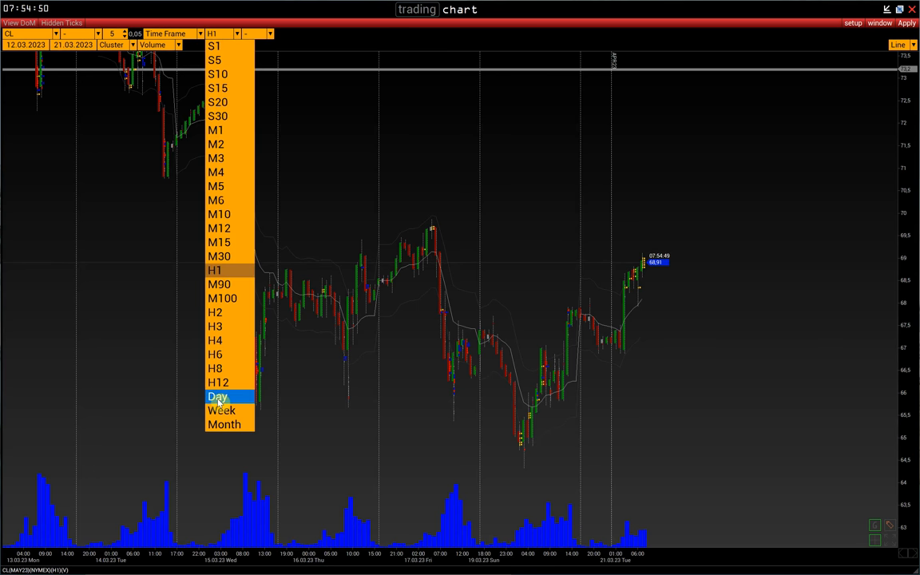
pyautogui.click(215, 396)
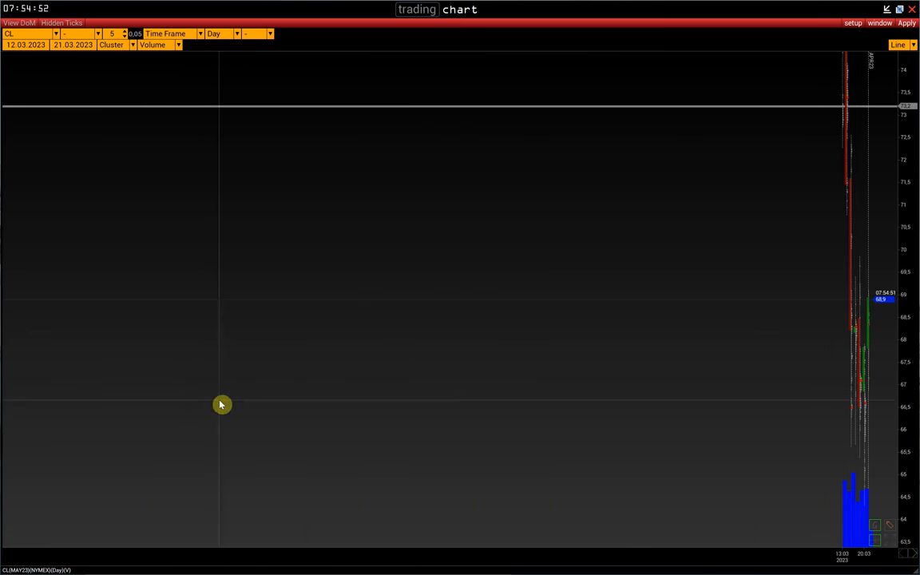
pyautogui.click(177, 45)
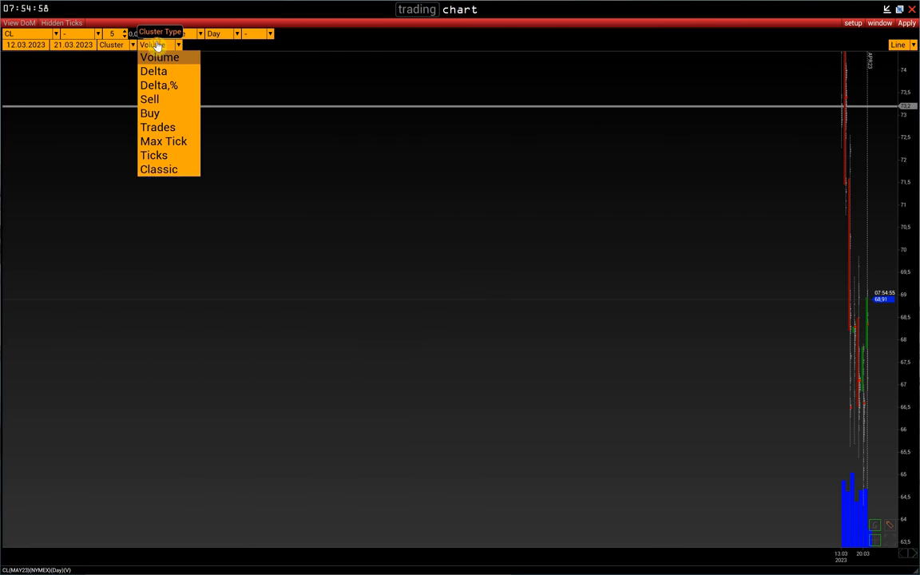
pyautogui.click(159, 169)
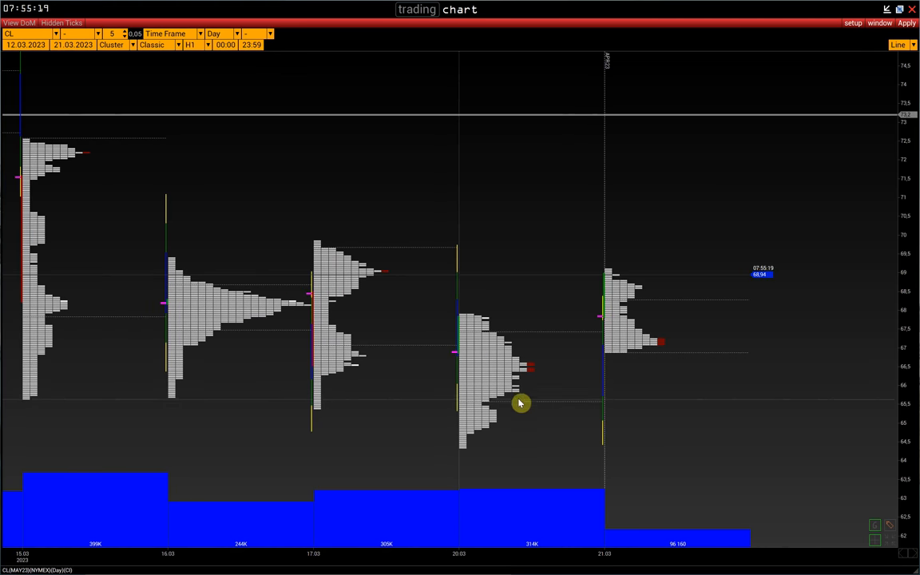
pyautogui.moveTo(551, 364)
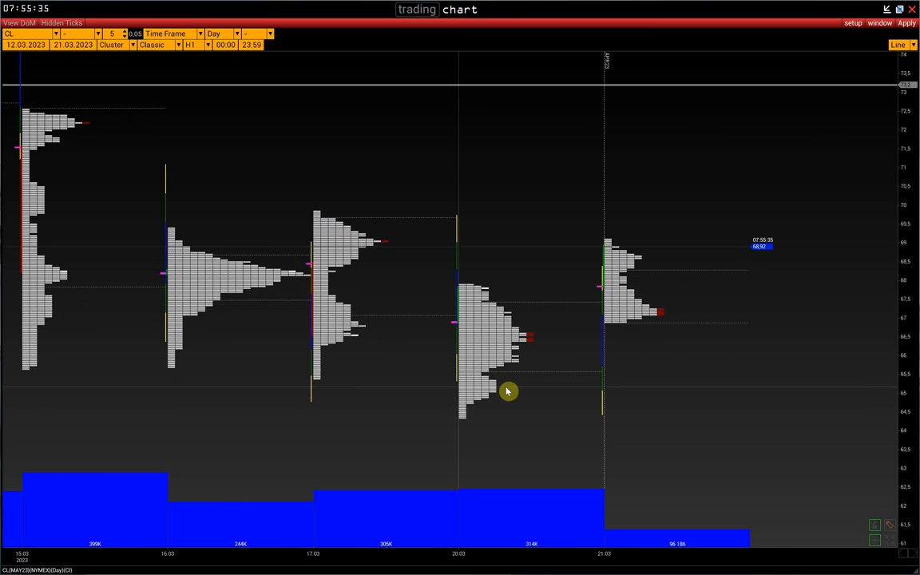
pyautogui.moveTo(520, 376)
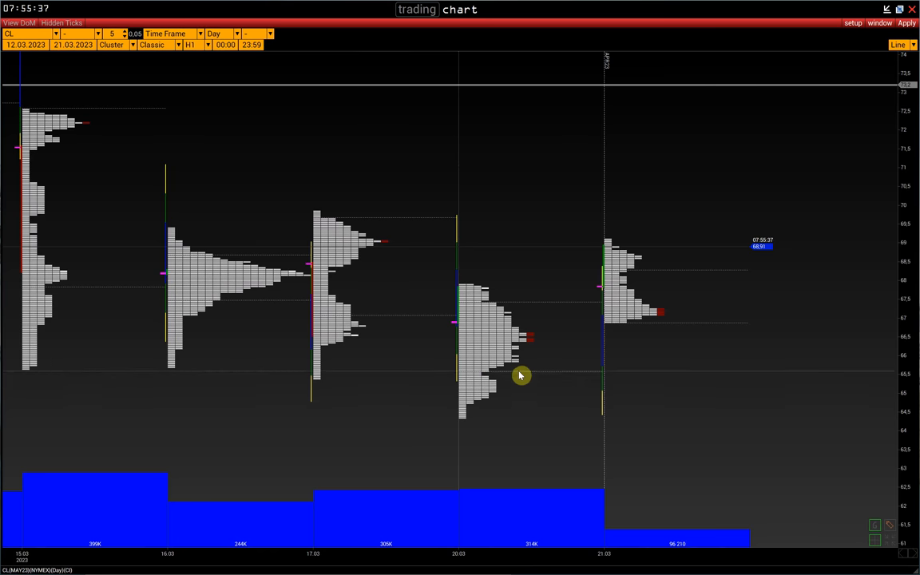
pyautogui.moveTo(546, 302)
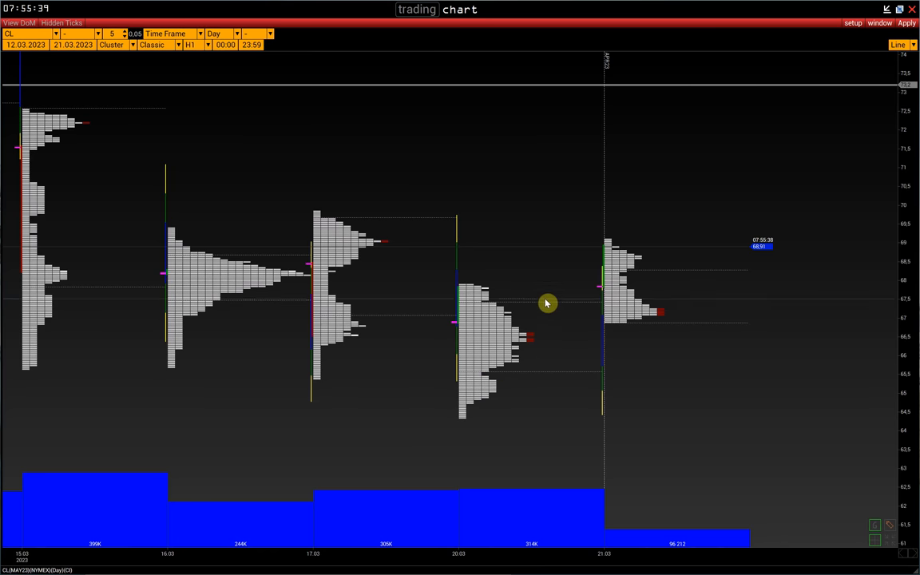
pyautogui.moveTo(553, 376)
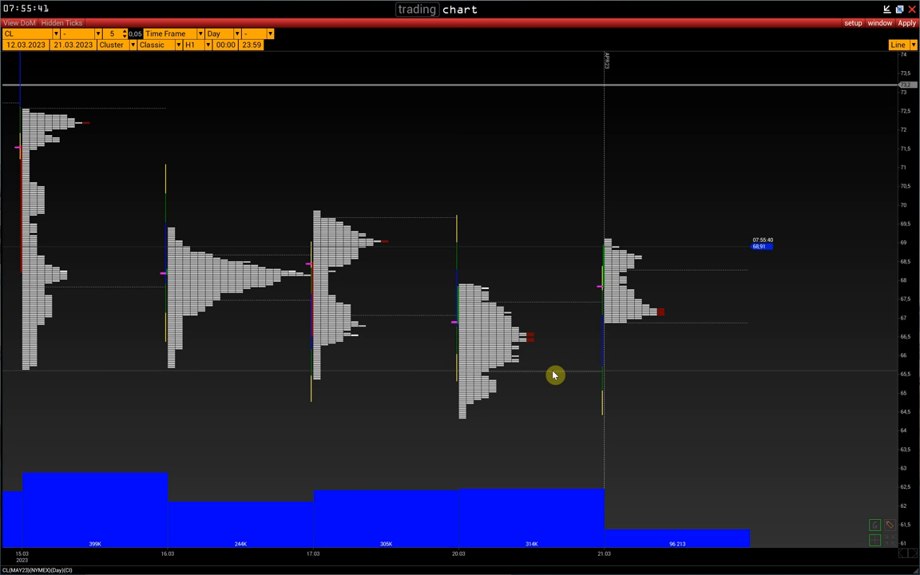
pyautogui.moveTo(535, 346)
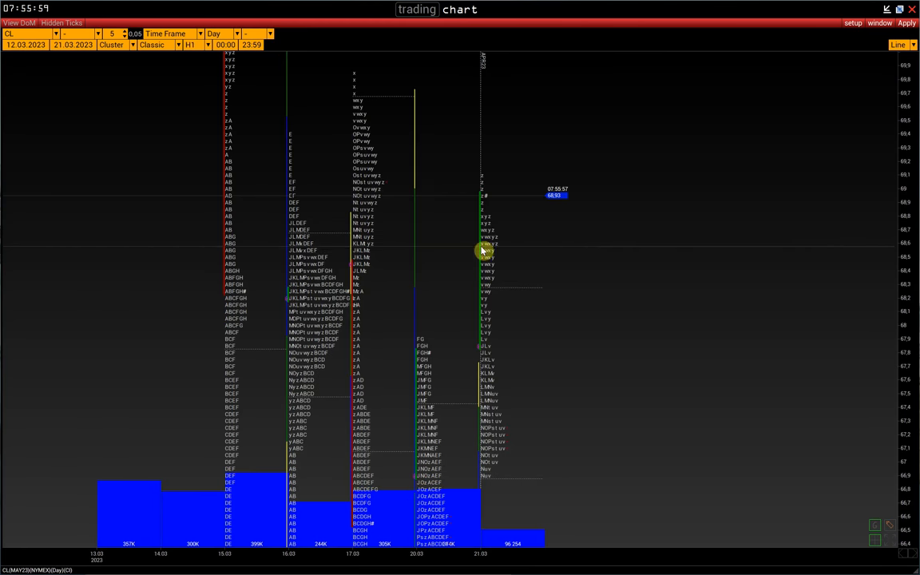
# - Keep the H1 letter period so each TPO letter represents one hour
pyautogui.click(192, 47)
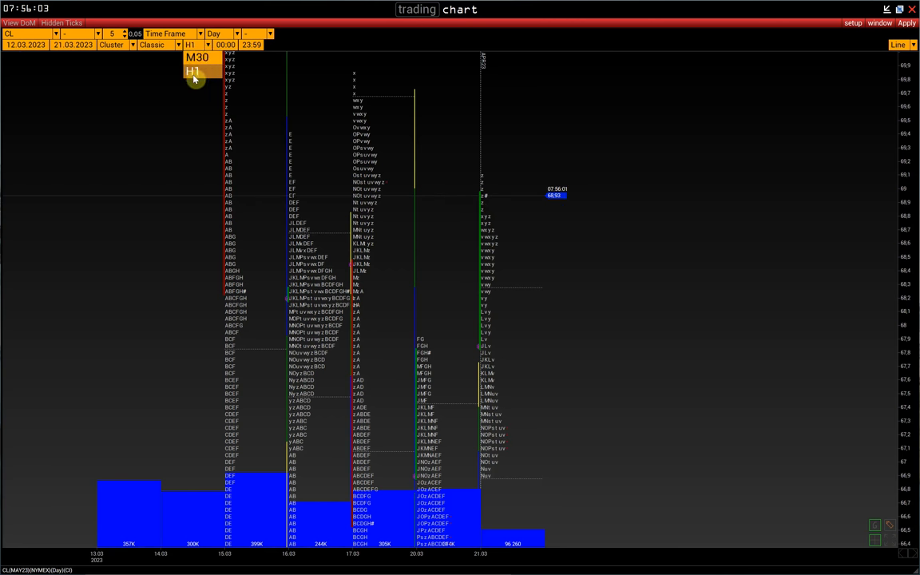
pyautogui.click(852, 22)
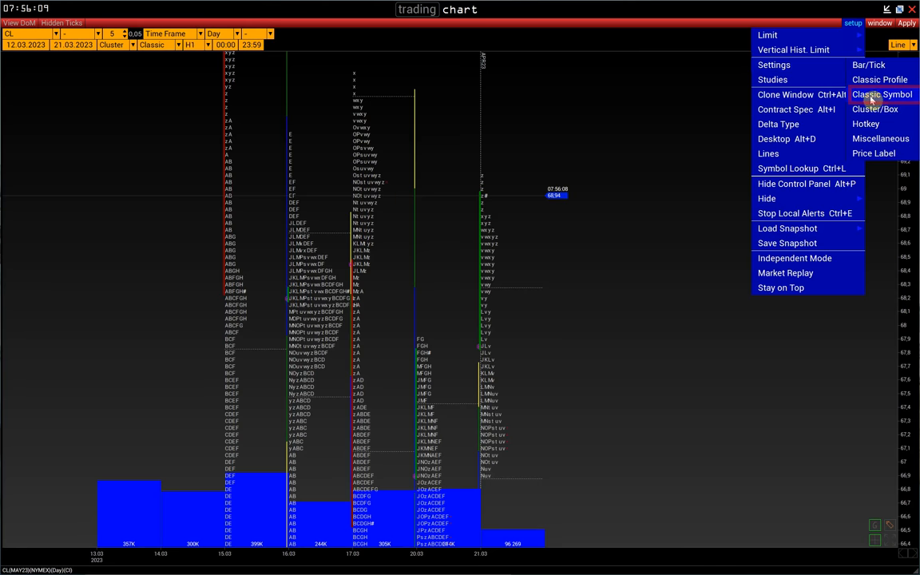
pyautogui.click(879, 96)
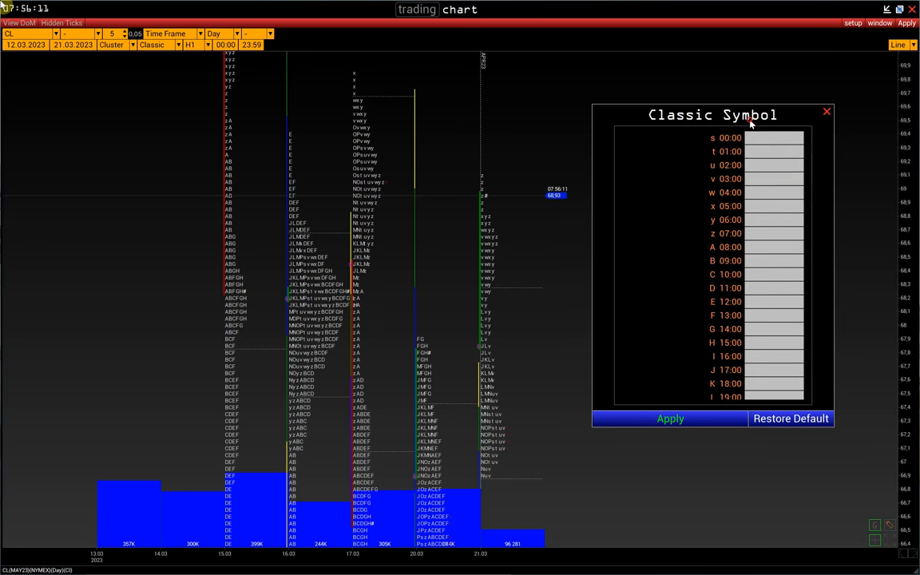
pyautogui.moveTo(776, 222)
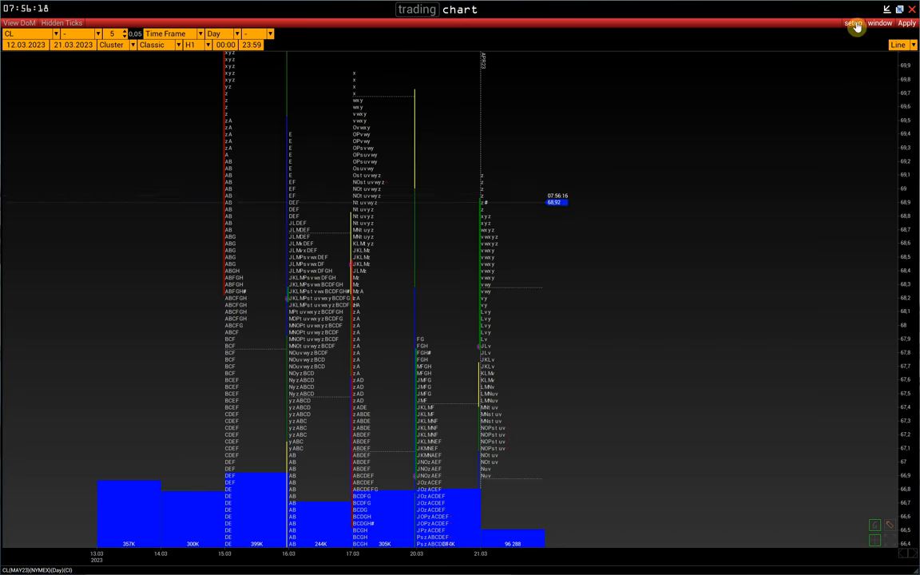
# - Review the Classic Profile appearance settings for TPO, Initial Balance and IB expand
pyautogui.click(846, 23)
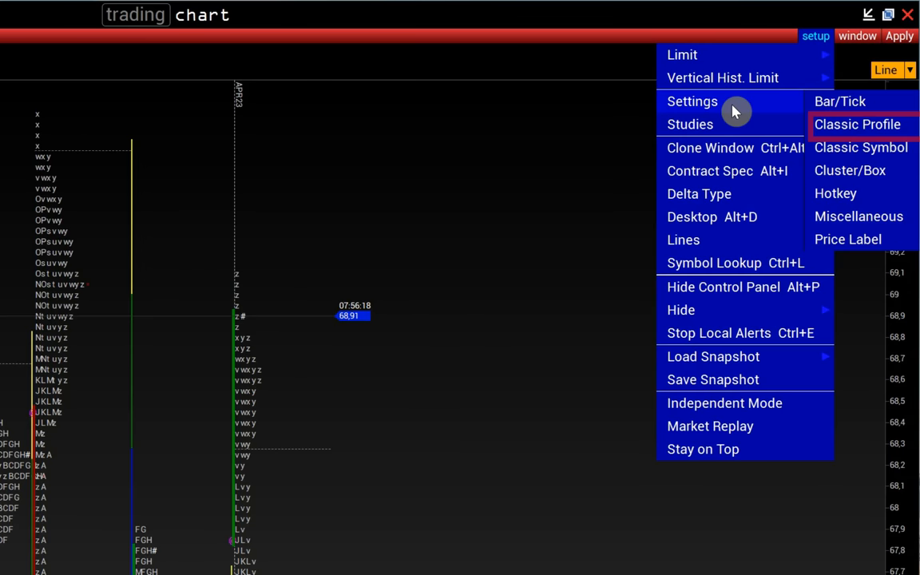
pyautogui.moveTo(857, 125)
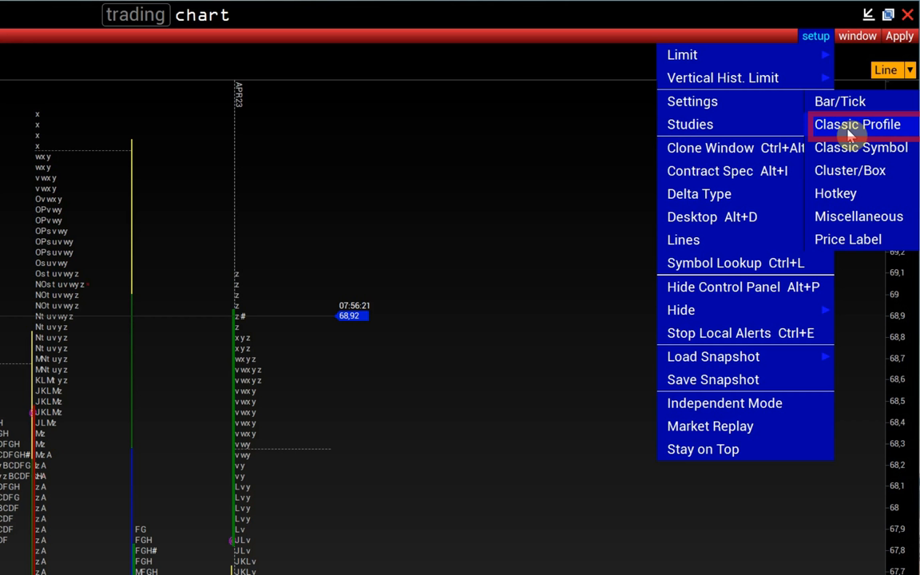
pyautogui.click(855, 125)
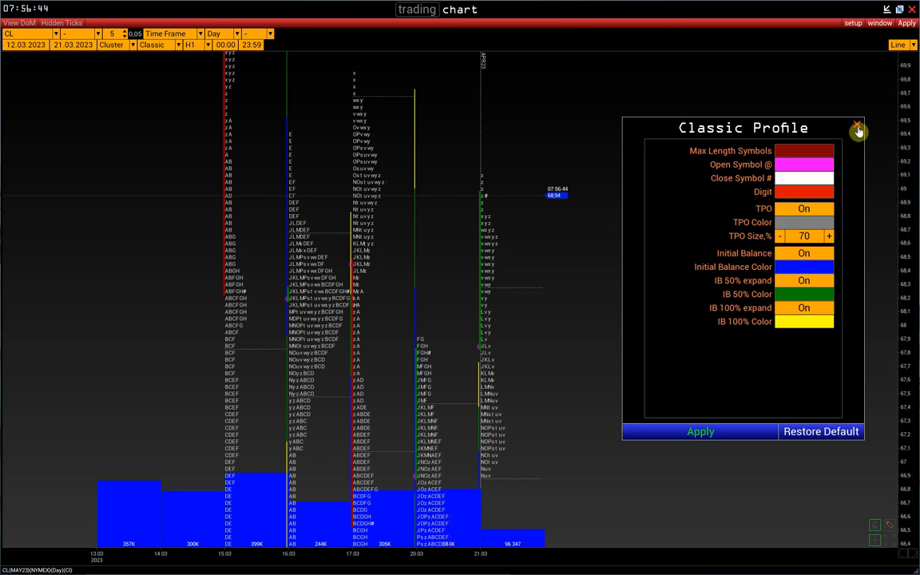
pyautogui.click(862, 128)
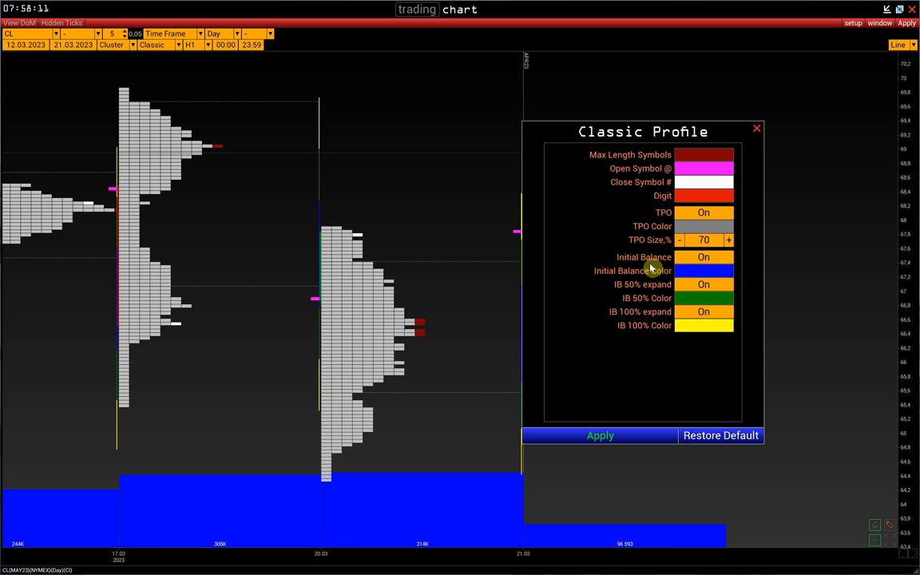
pyautogui.moveTo(659, 271)
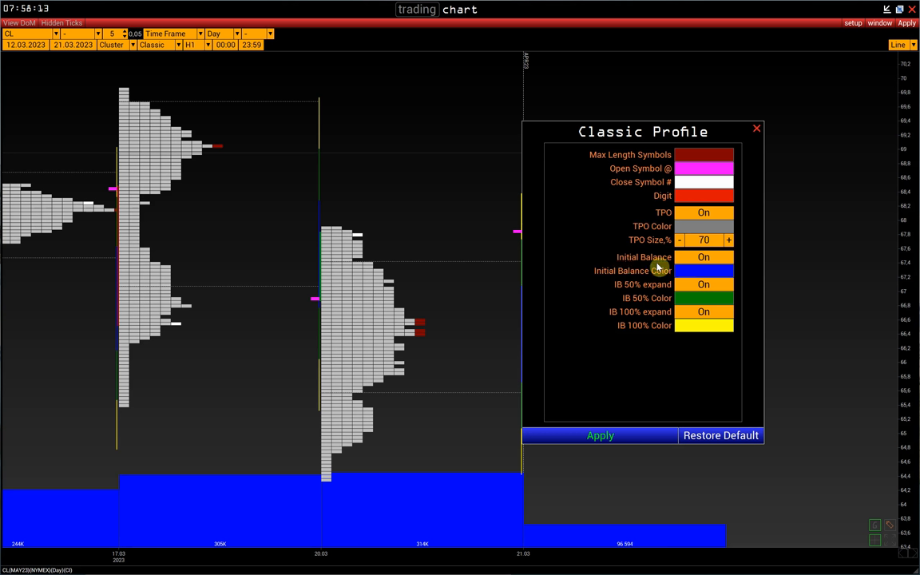
pyautogui.moveTo(621, 284)
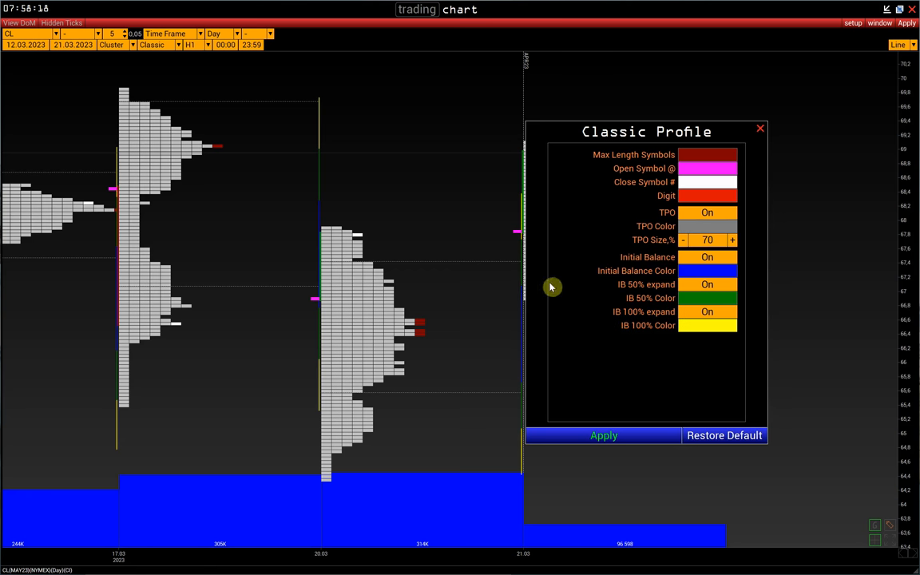
pyautogui.moveTo(516, 351)
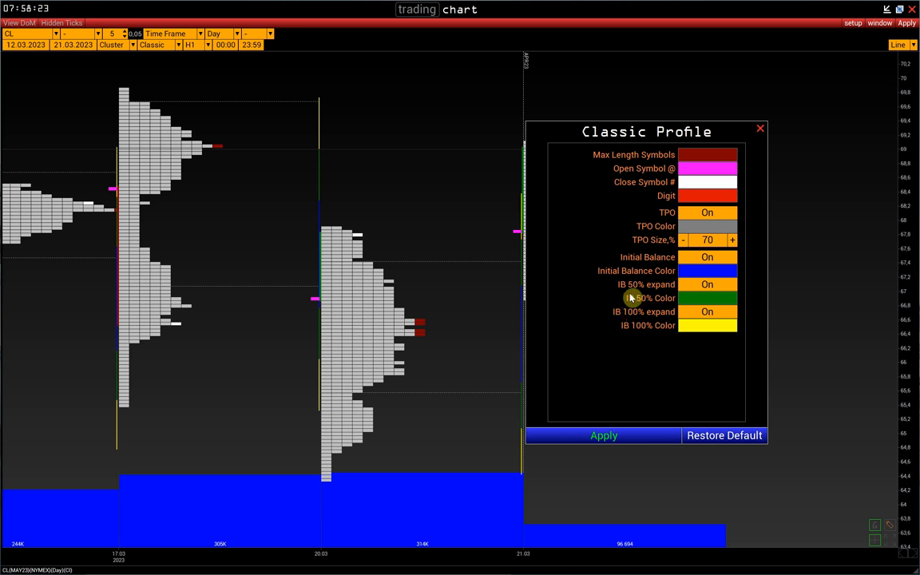
pyautogui.moveTo(642, 294)
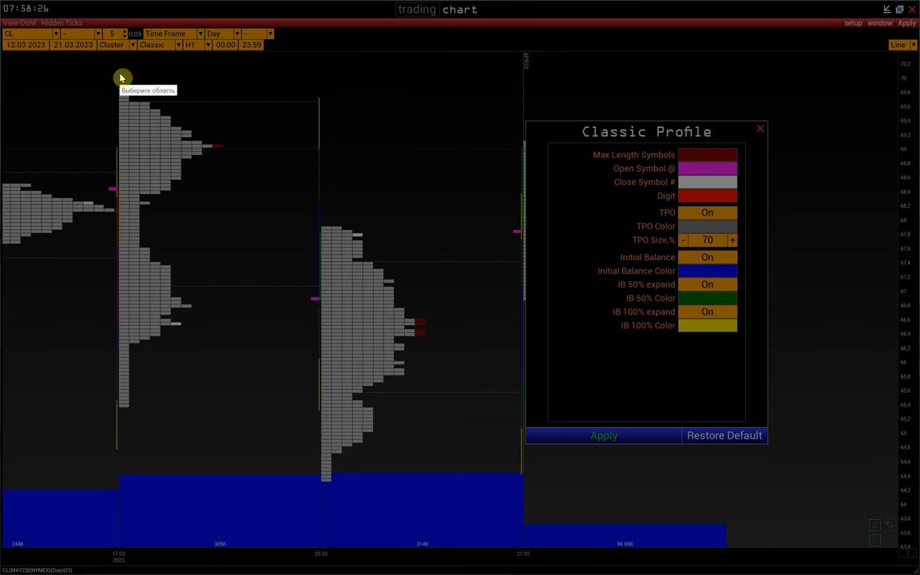
# - Drag a screenshot selection around the middle day's 20.03 profile
pyautogui.moveTo(320, 131); pyautogui.dragTo(556, 499)
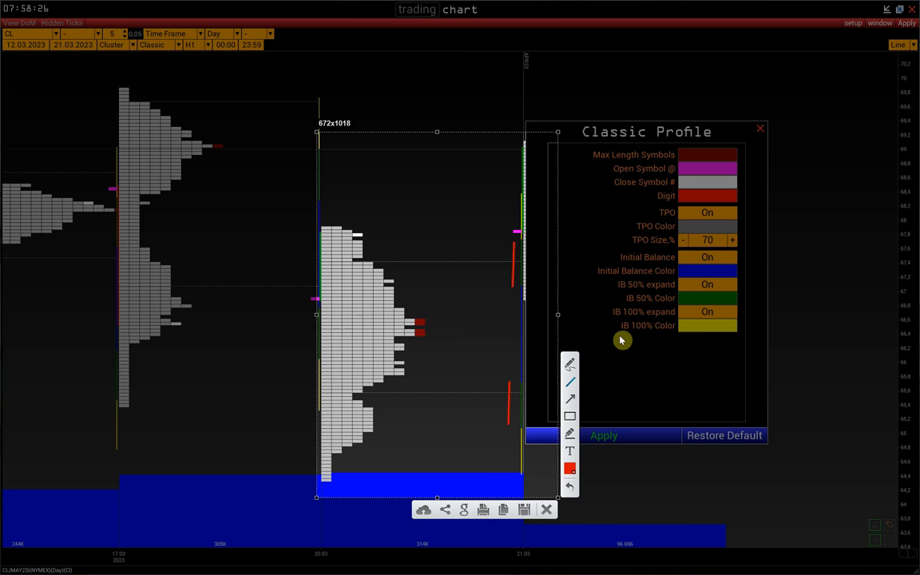
pyautogui.moveTo(617, 396)
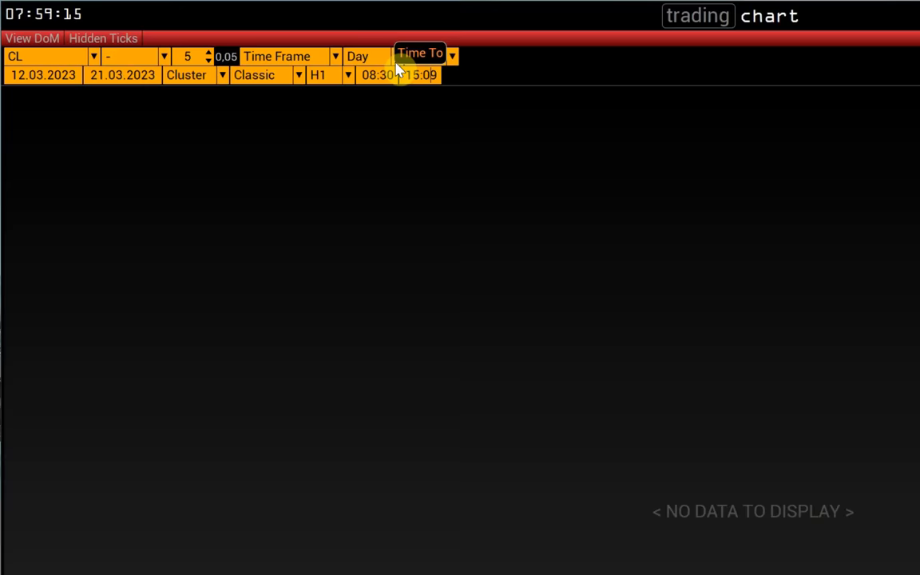
# - Apply Time From 08:30 and Time To 15:00 to reload the chart
pyautogui.click(901, 23)
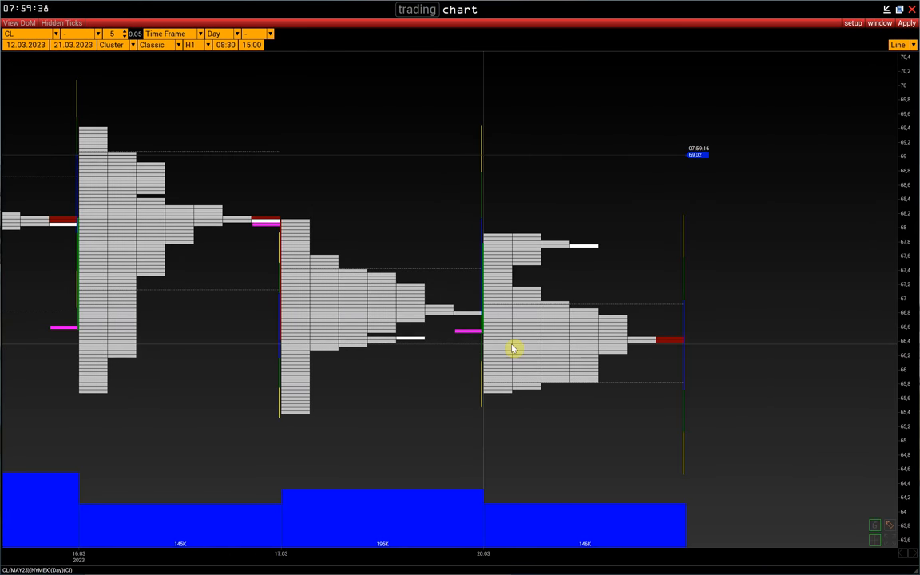
pyautogui.moveTo(444, 565)
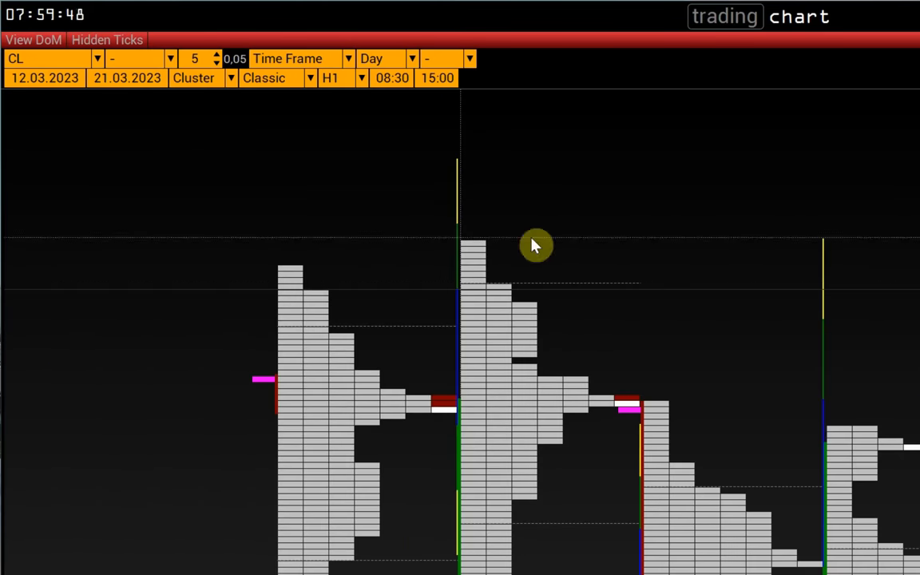
# - Switch the chart type to Double Cluster with Volume and Classic profiles
pyautogui.click(201, 79)
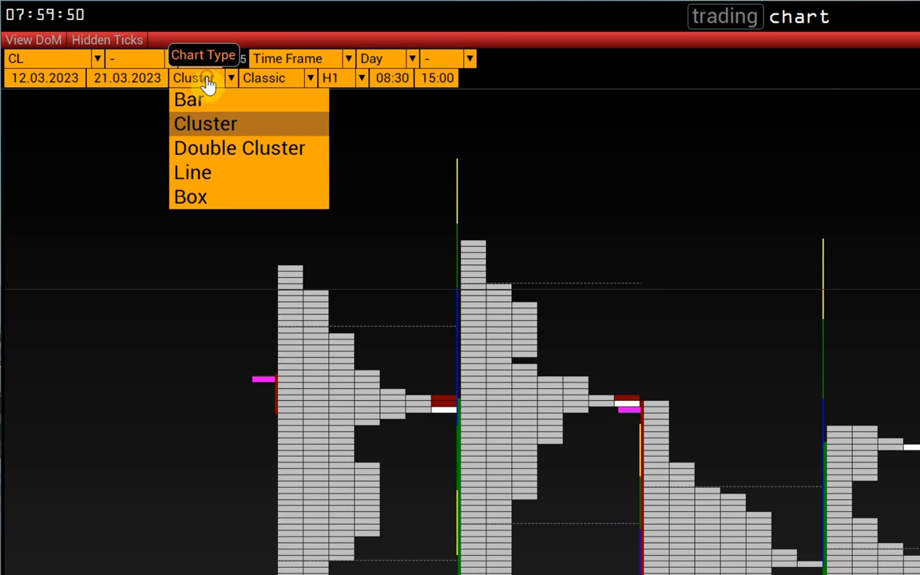
pyautogui.click(239, 147)
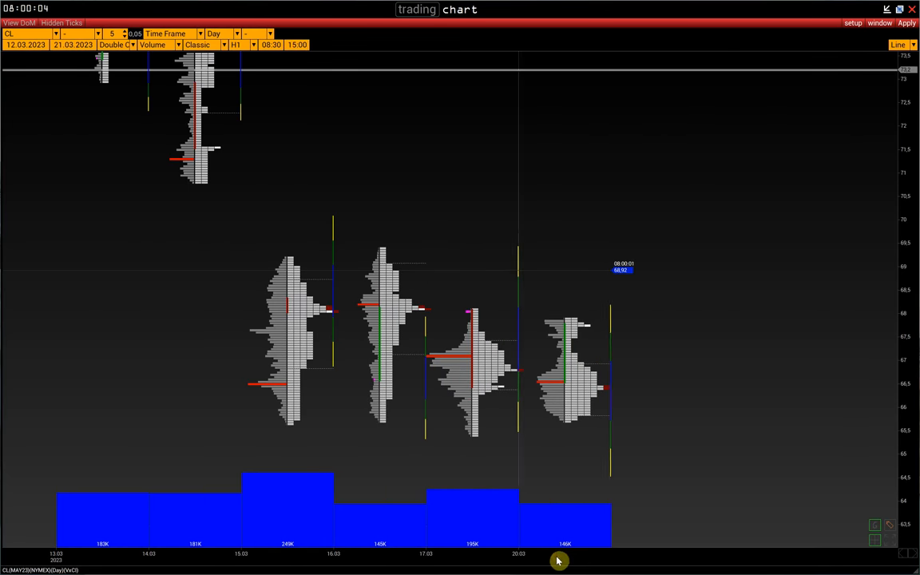
pyautogui.moveTo(696, 484)
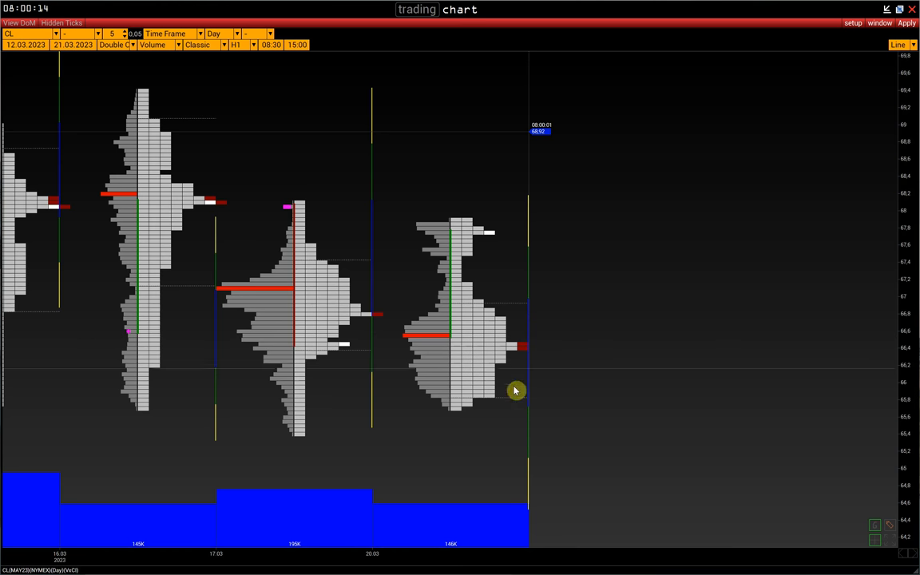
pyautogui.moveTo(526, 365)
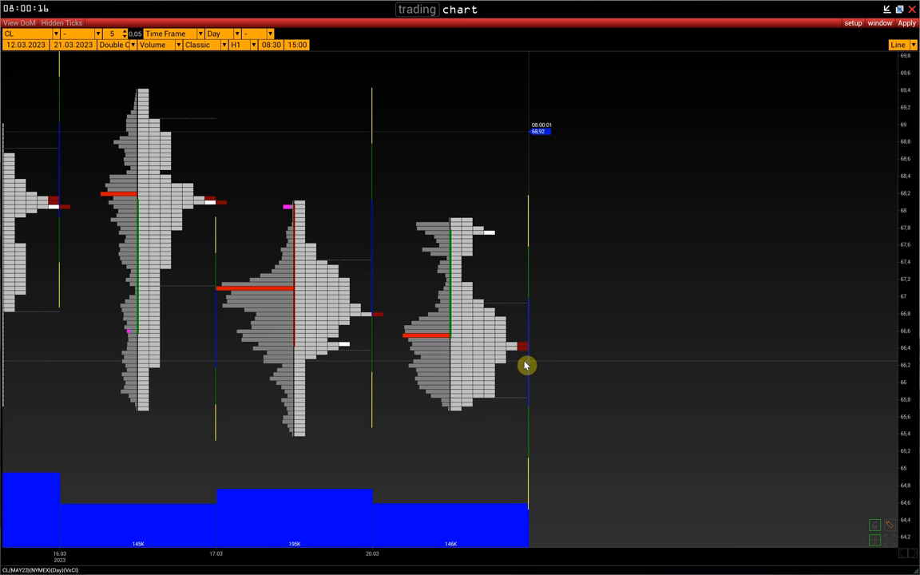
pyautogui.moveTo(515, 370)
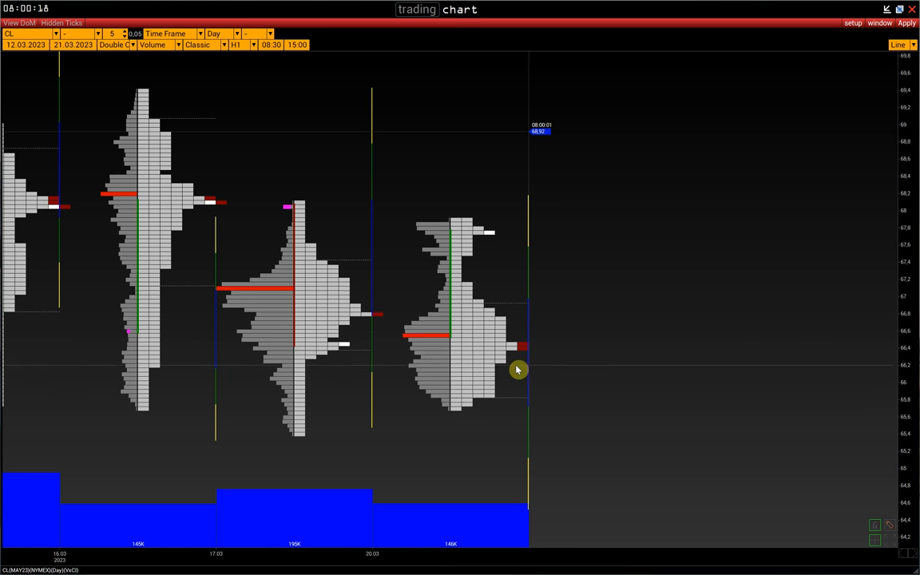
pyautogui.click(853, 24)
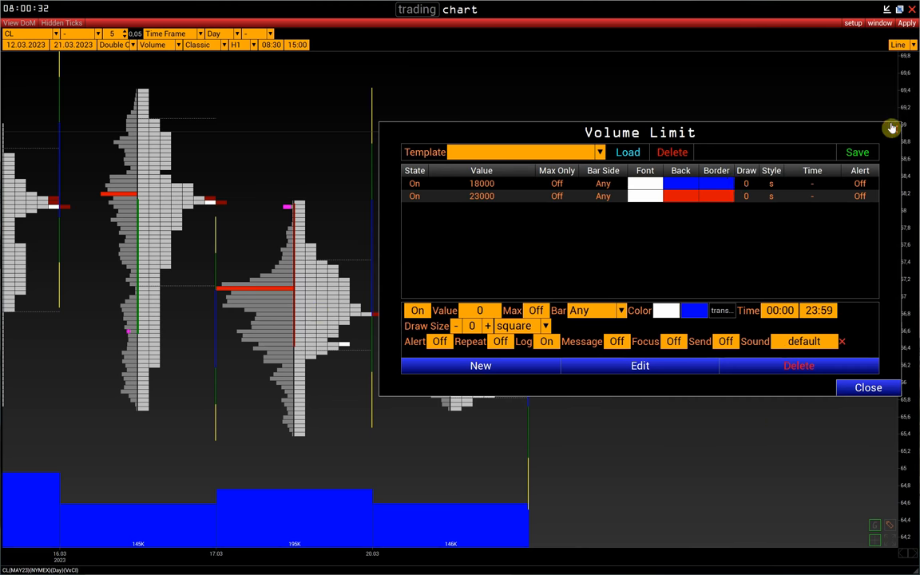
# - Close the Volume Limit panel listing the 18000 and 23000 rules
pyautogui.click(867, 388)
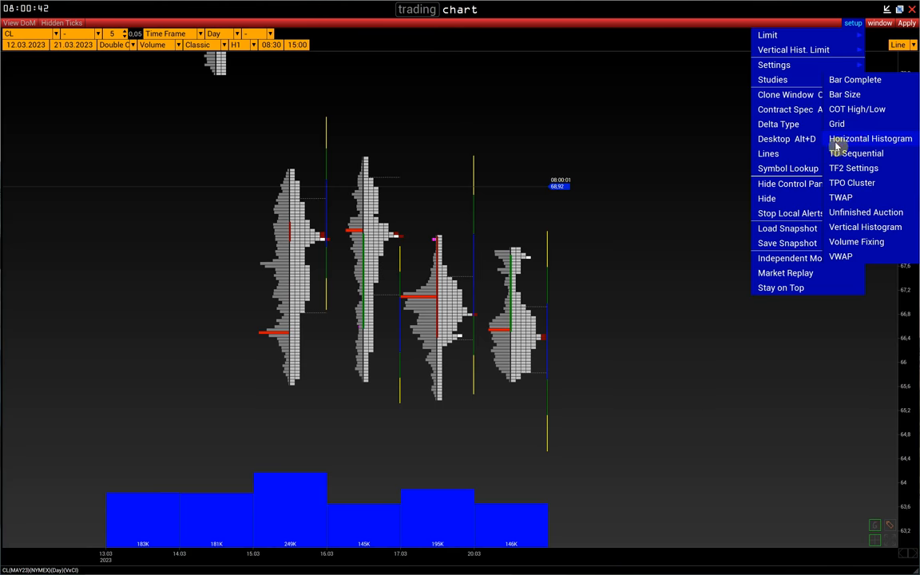
# - Add a Horizontal Histogram study with TF set to All and Type Classic
pyautogui.click(862, 138)
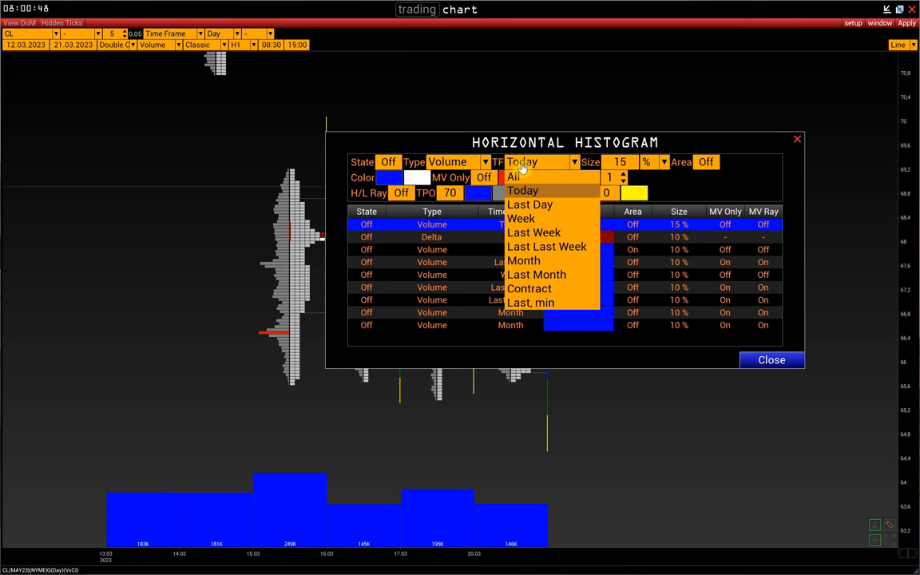
pyautogui.click(514, 176)
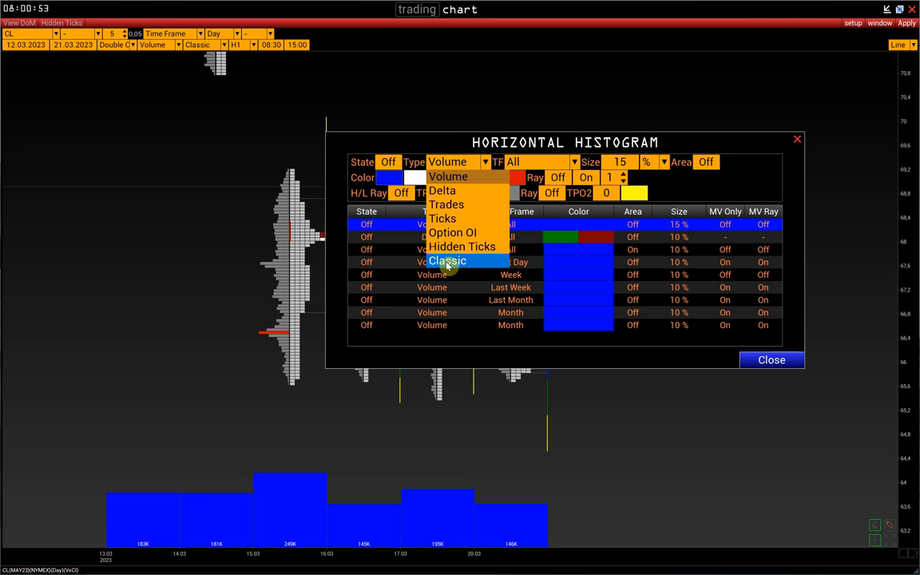
pyautogui.click(447, 261)
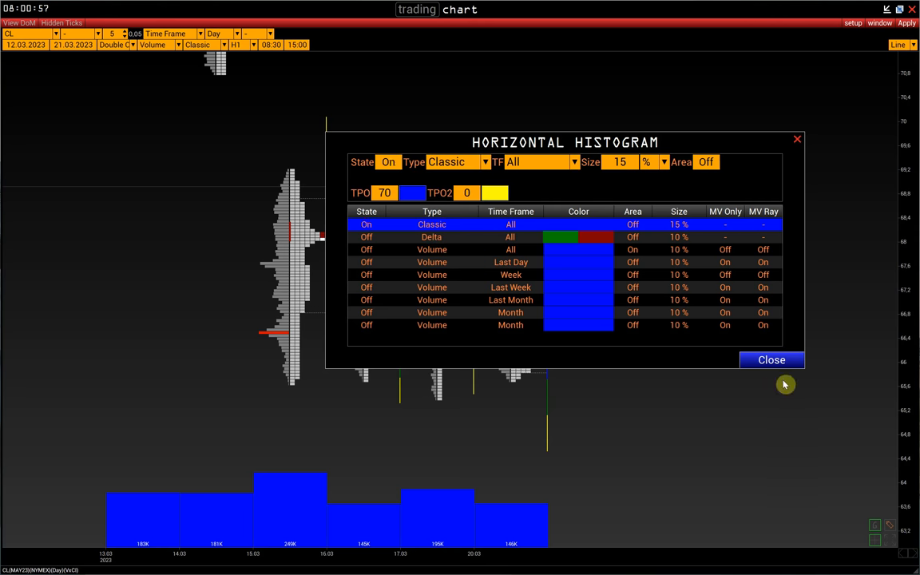
pyautogui.click(771, 360)
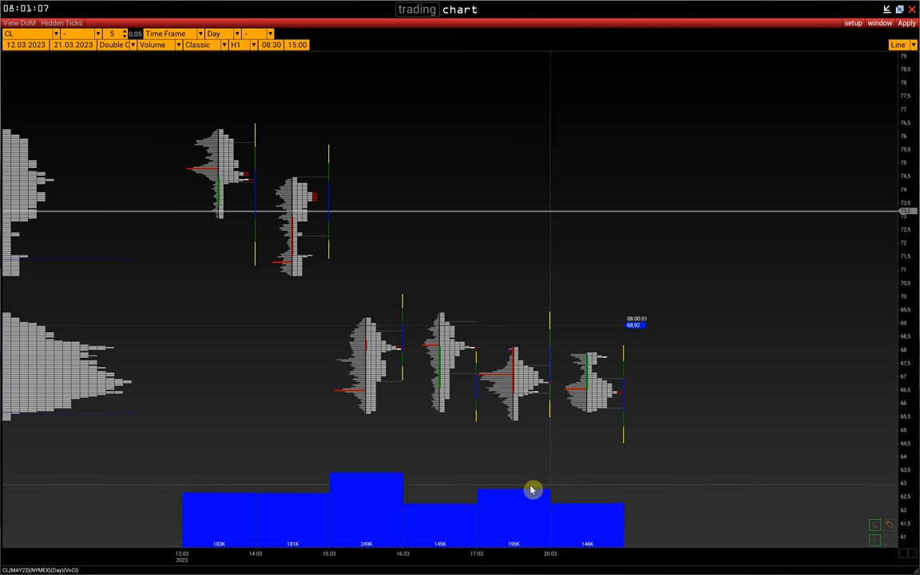
pyautogui.moveTo(550, 484)
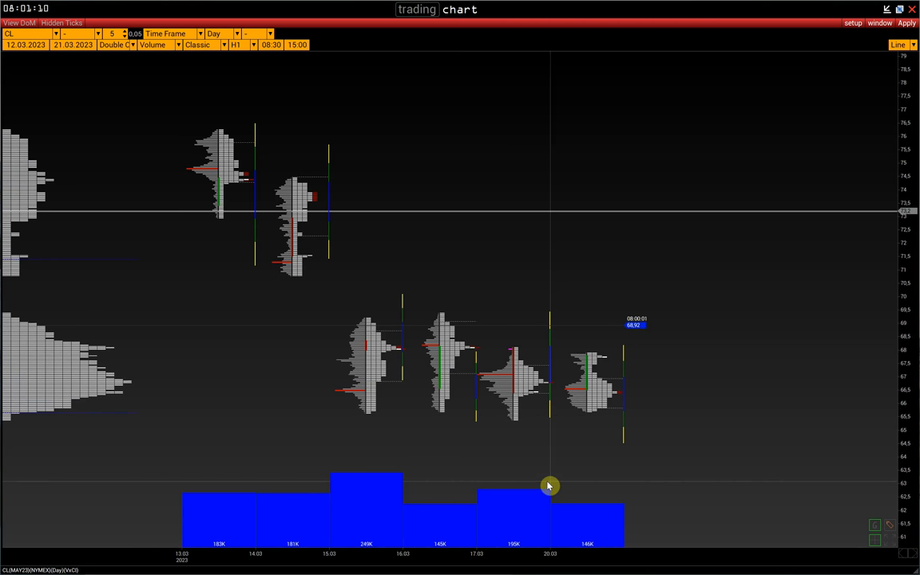
pyautogui.moveTo(553, 483)
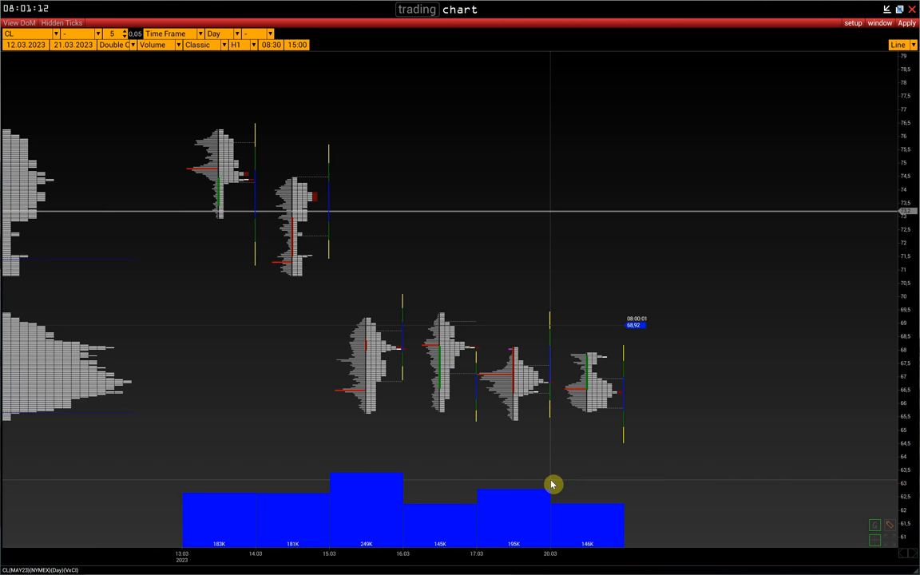